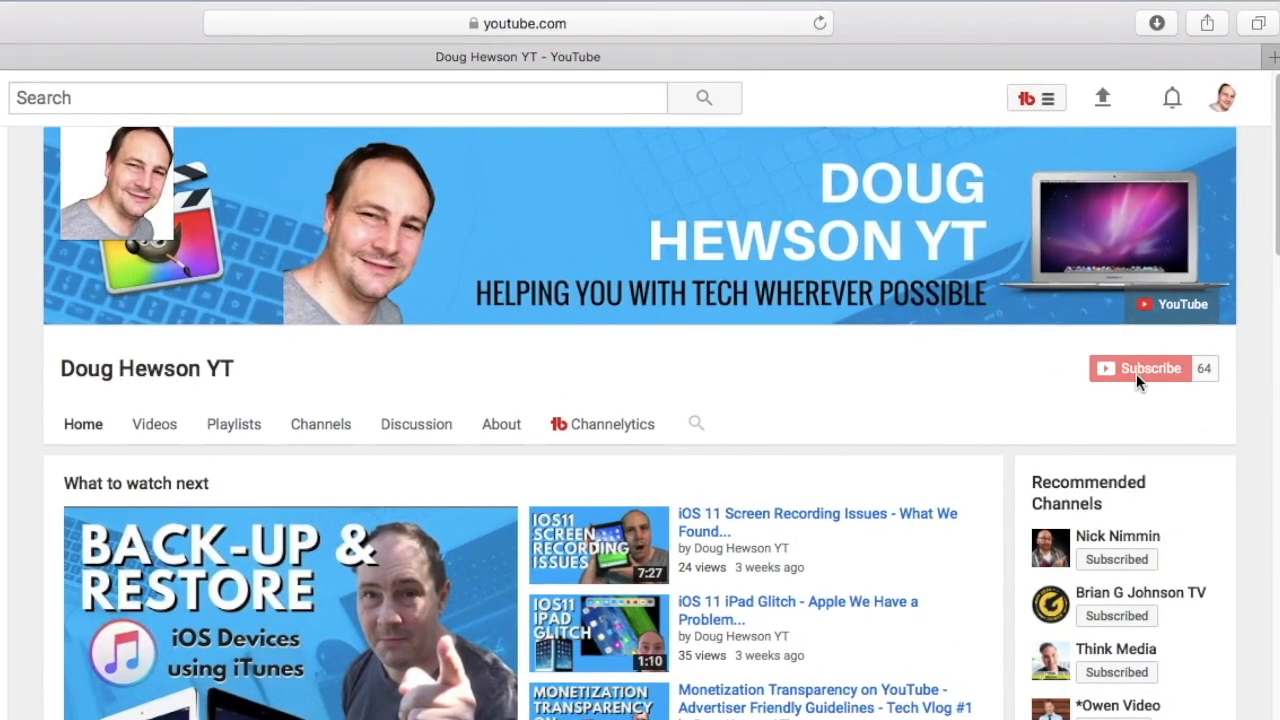
# Step: Subscribe to the channel with 'Send me all notifications' enabled and saved
pyautogui.click(1138, 368)
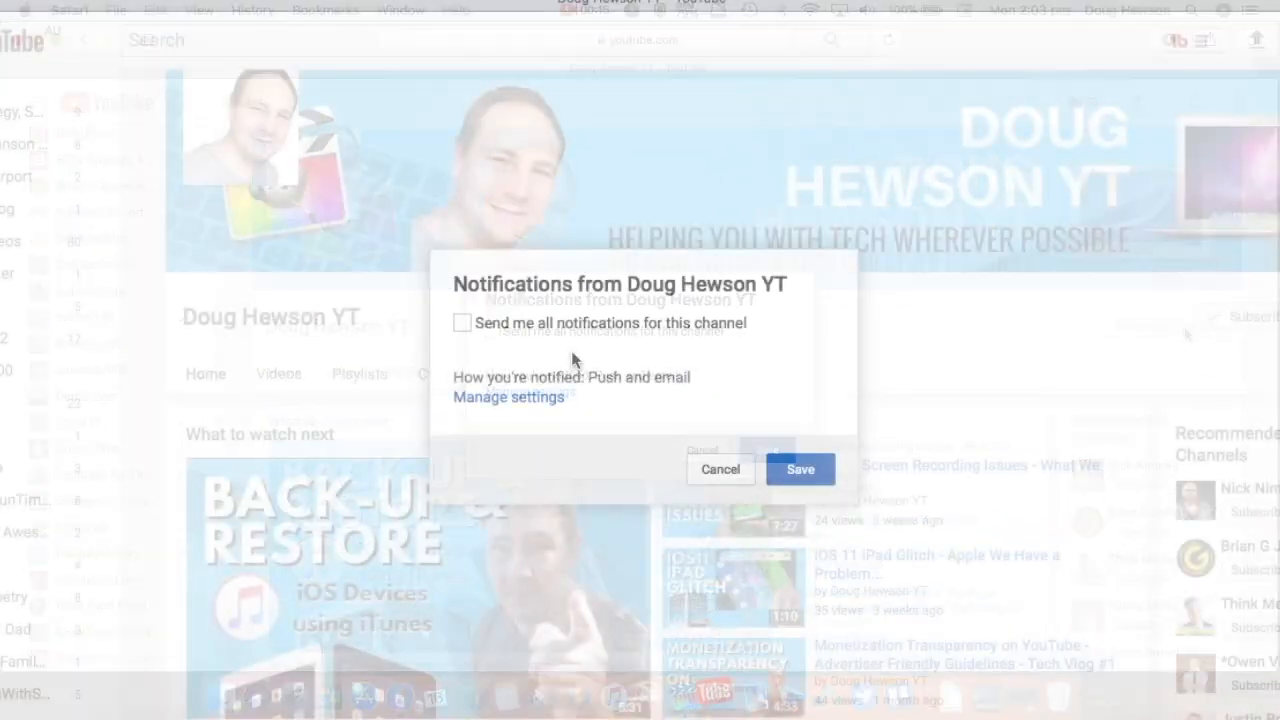
pyautogui.click(464, 322)
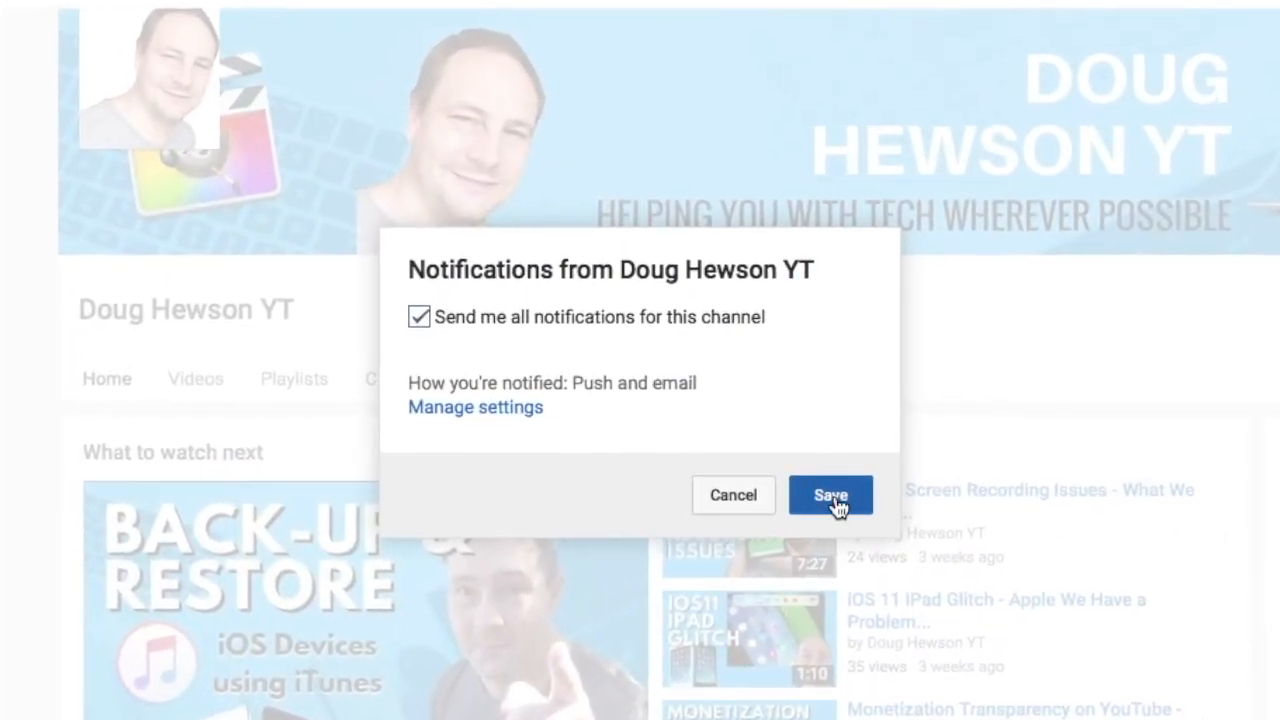
pyautogui.click(830, 496)
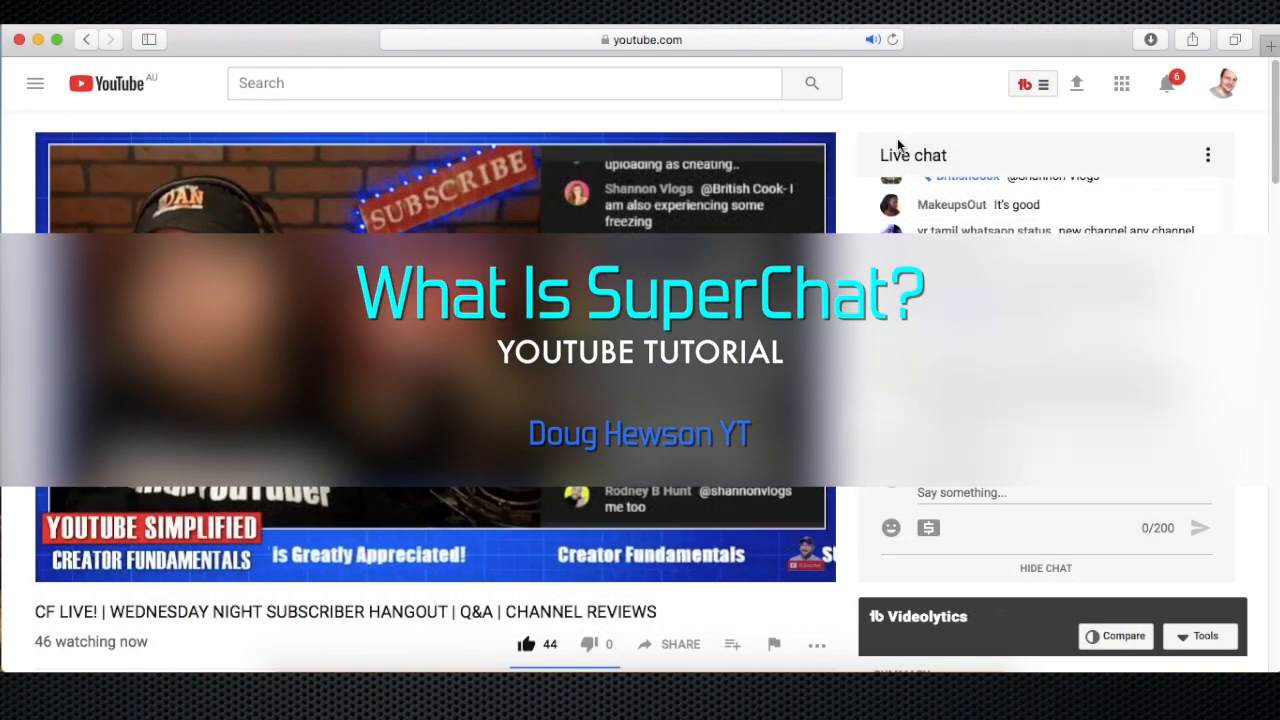
# Step: Draft a Super Chat reading "Keep up the good work Dan!" with the amount raised to $50.00 AUD
pyautogui.click(928, 528)
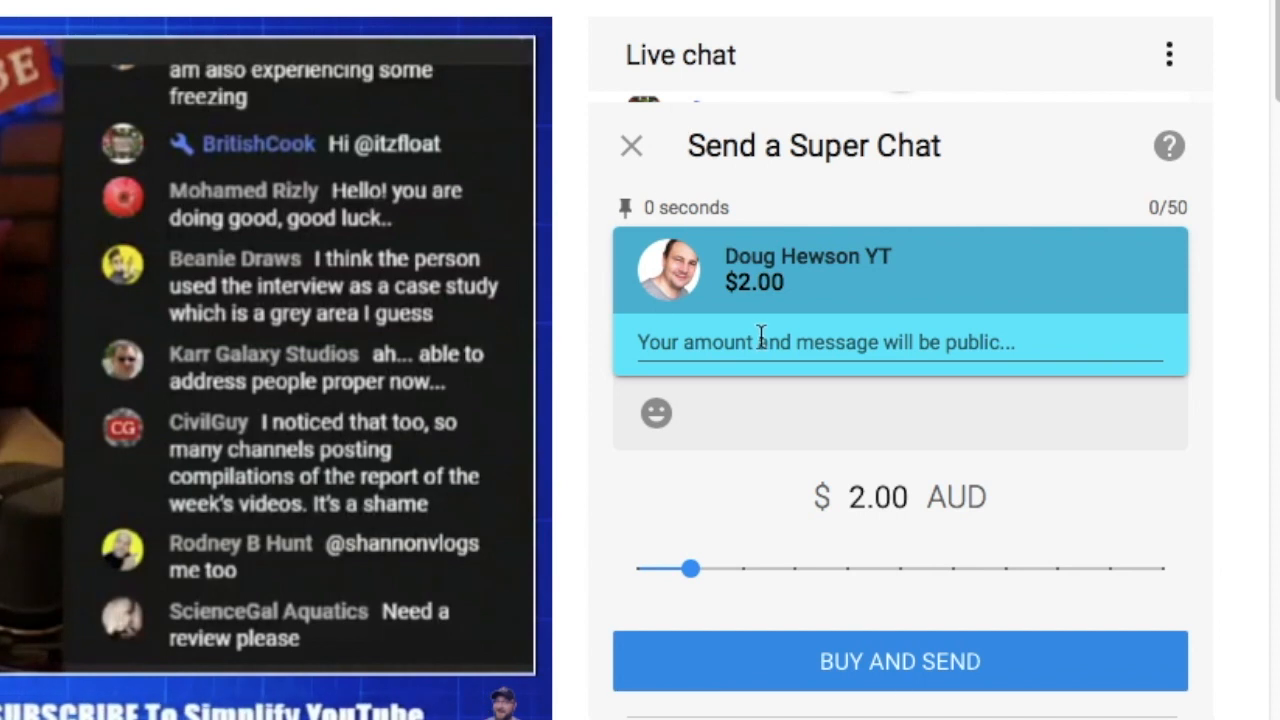
pyautogui.write('Keep')
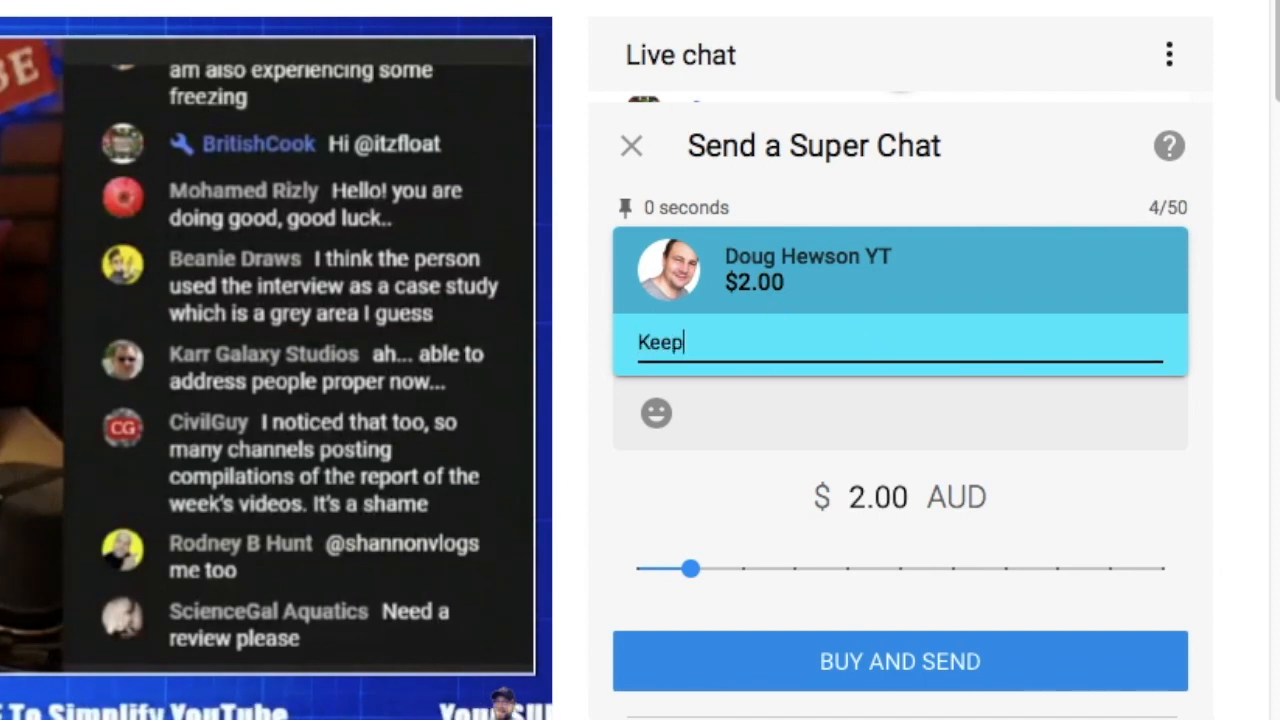
pyautogui.write('up the')
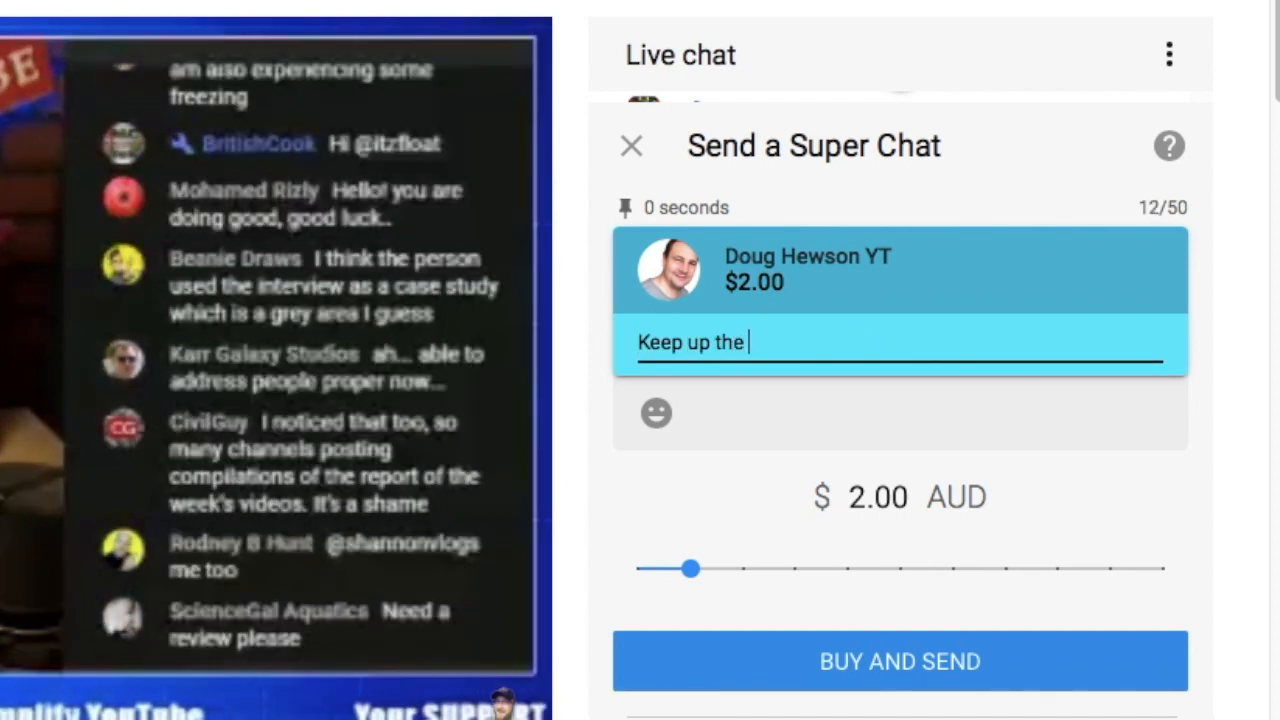
pyautogui.write('good work D')
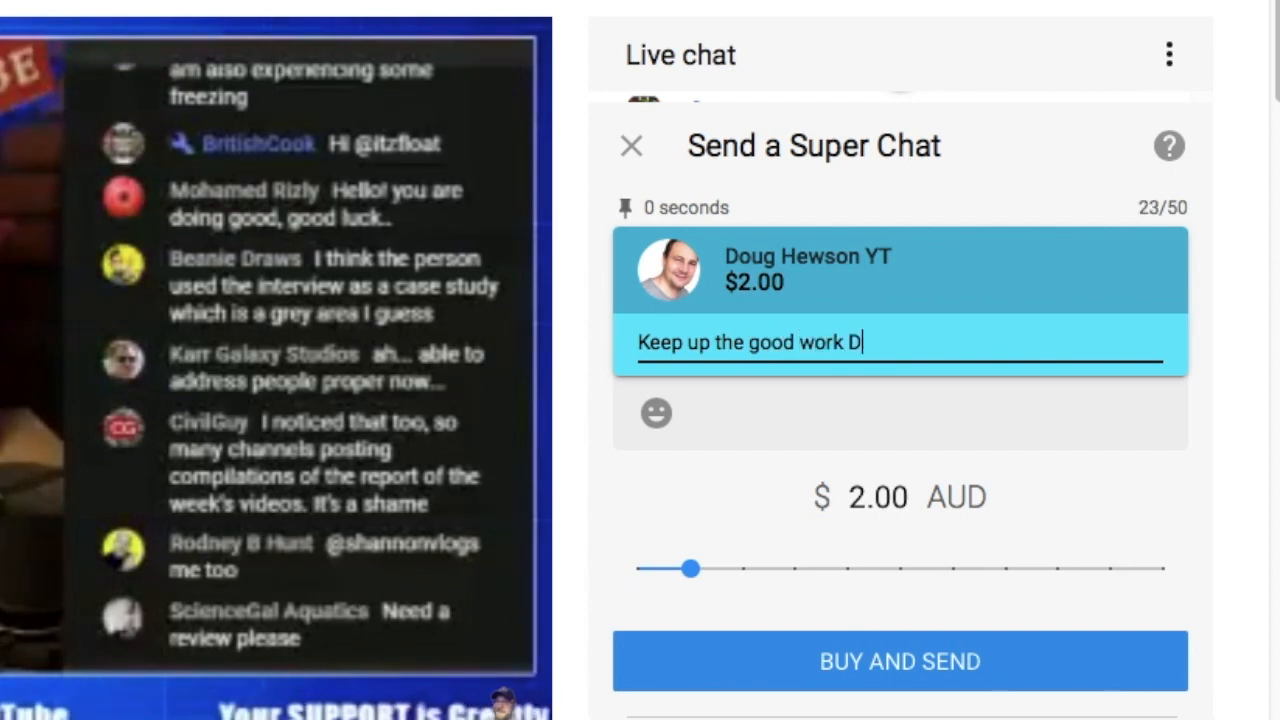
pyautogui.write('an!')
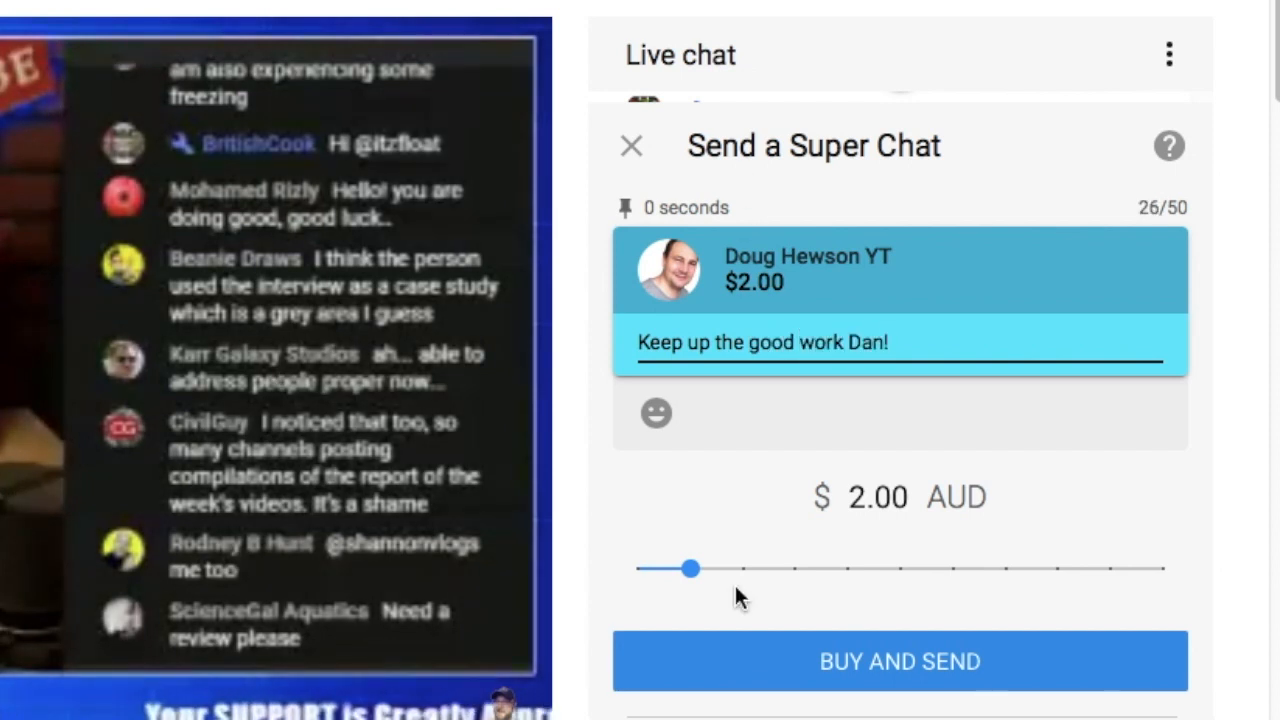
pyautogui.moveTo(692, 568); pyautogui.dragTo(898, 568)
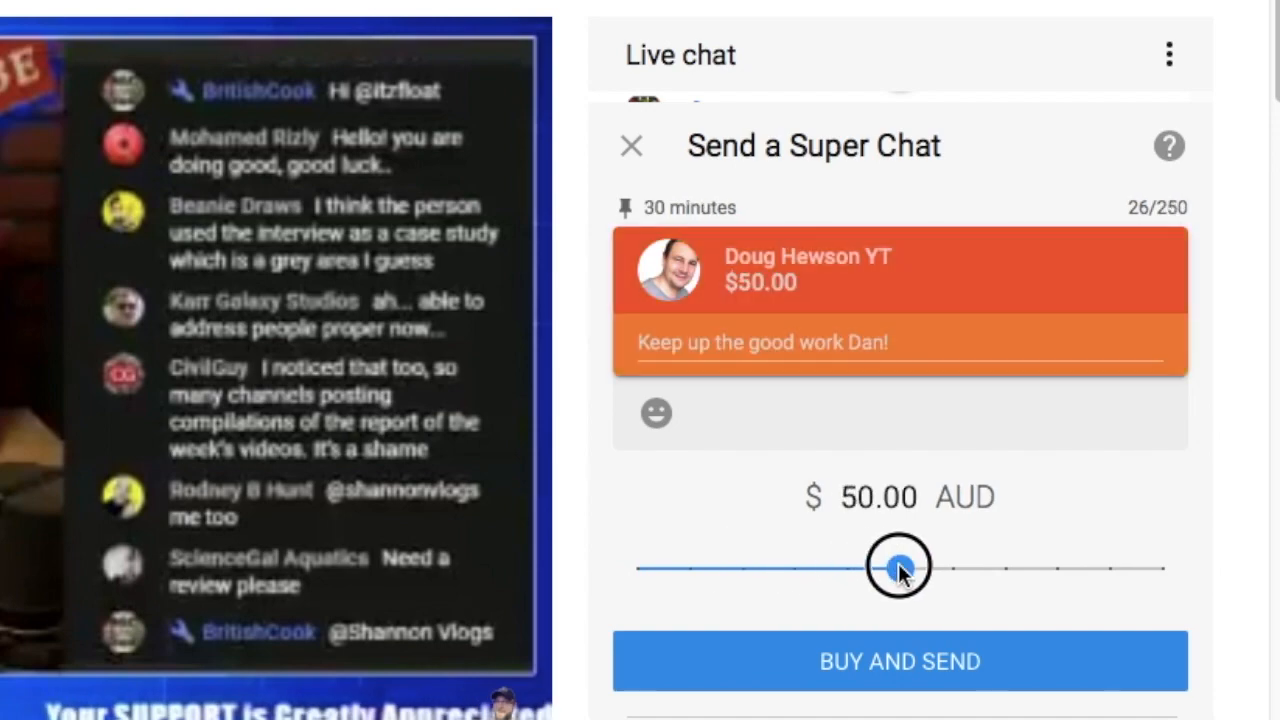
pyautogui.moveTo(896, 568); pyautogui.dragTo(1150, 520)
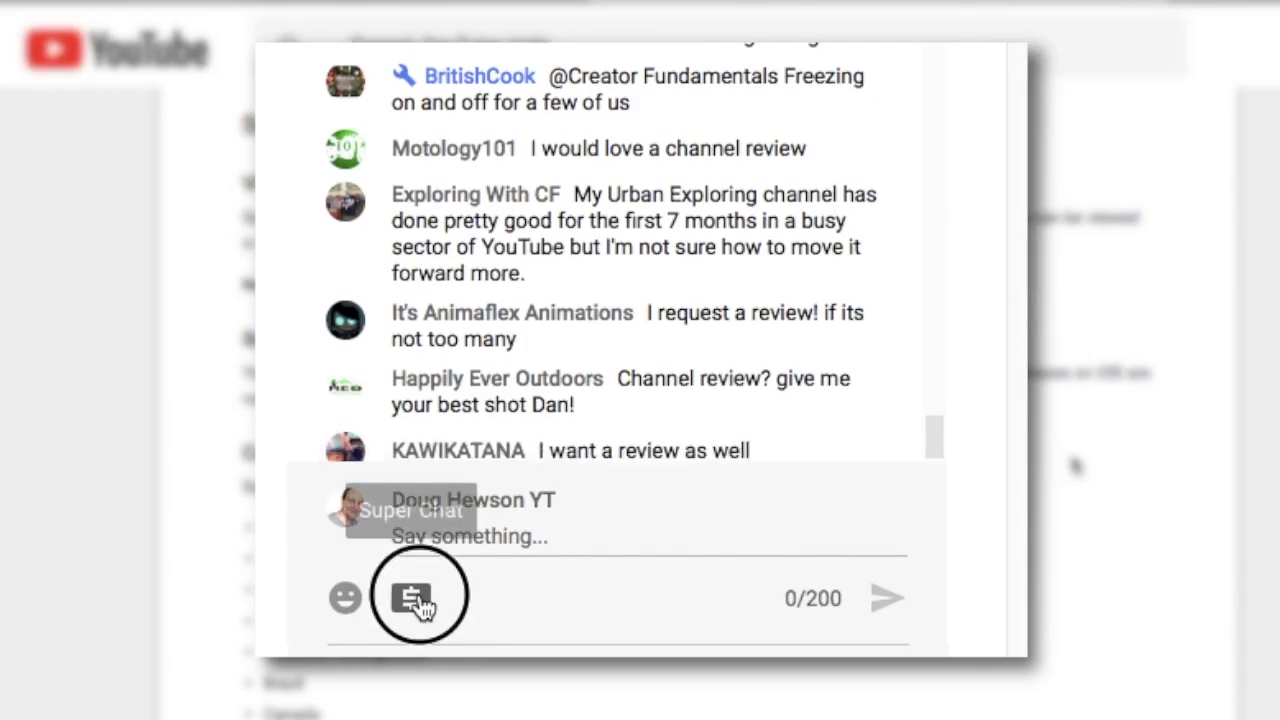
# Step: Highlight the 'You can make a purchase…' sentence on the Super Chat availability help page
pyautogui.click(408, 596)
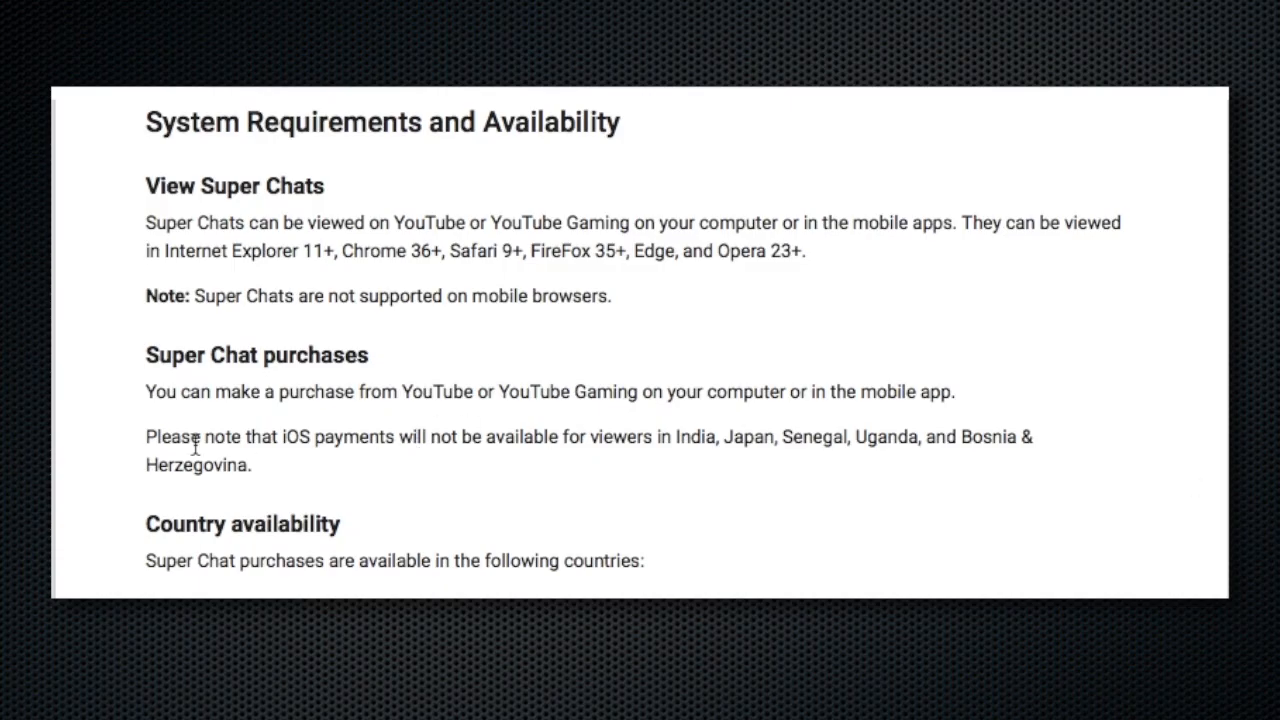
pyautogui.moveTo(146, 436); pyautogui.dragTo(252, 464)
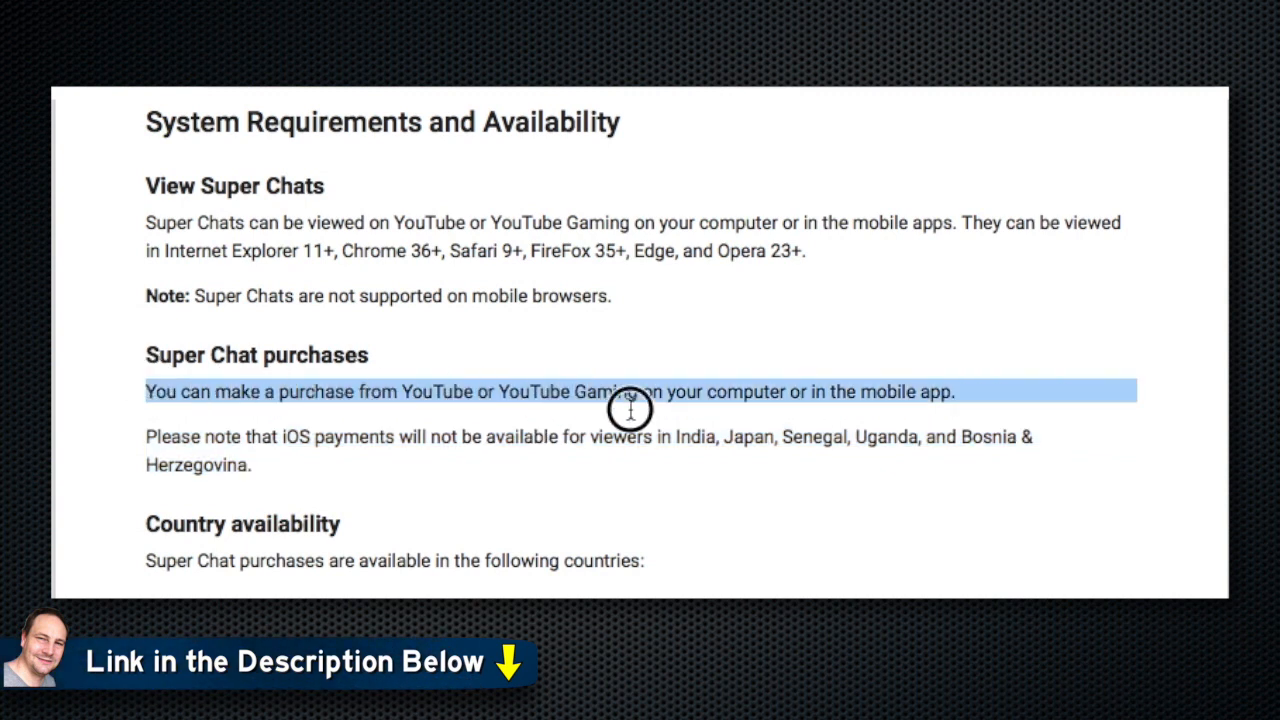
pyautogui.moveTo(630, 410); pyautogui.dragTo(968, 390)
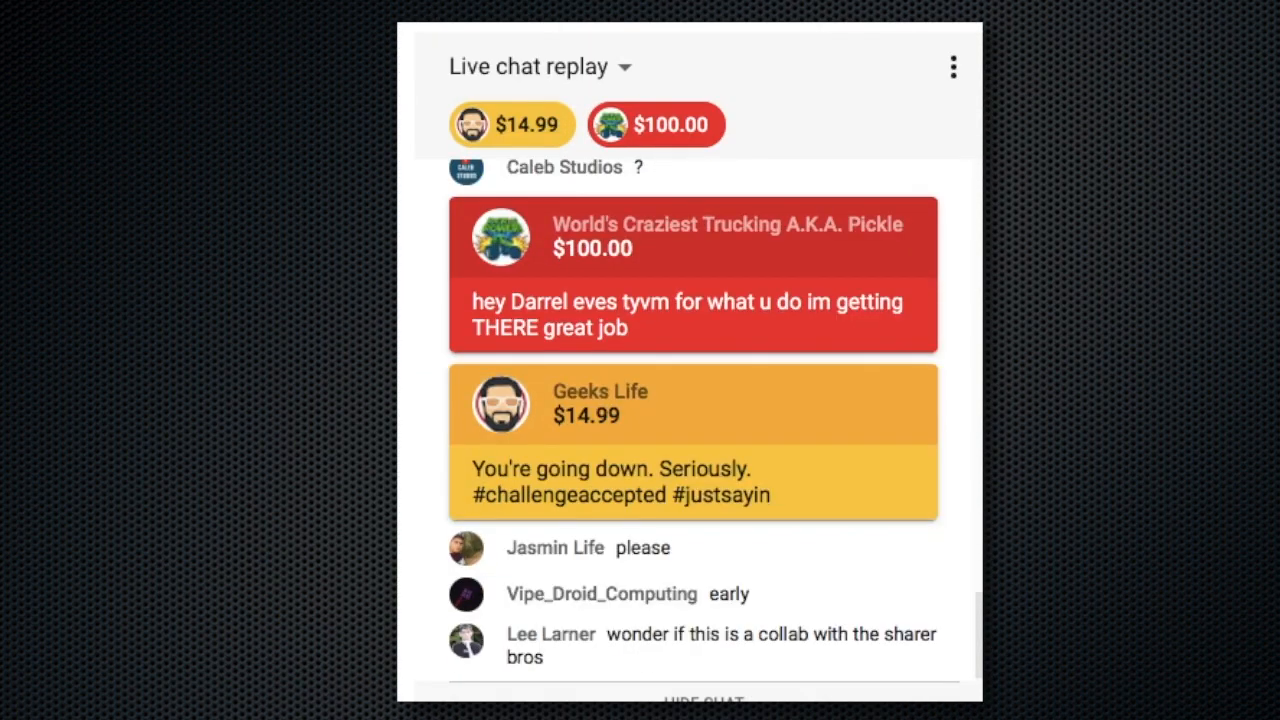
# Step: Scroll the live chat replay past the pinned $100.00 and $14.99 Super Chats
pyautogui.scroll(-3)
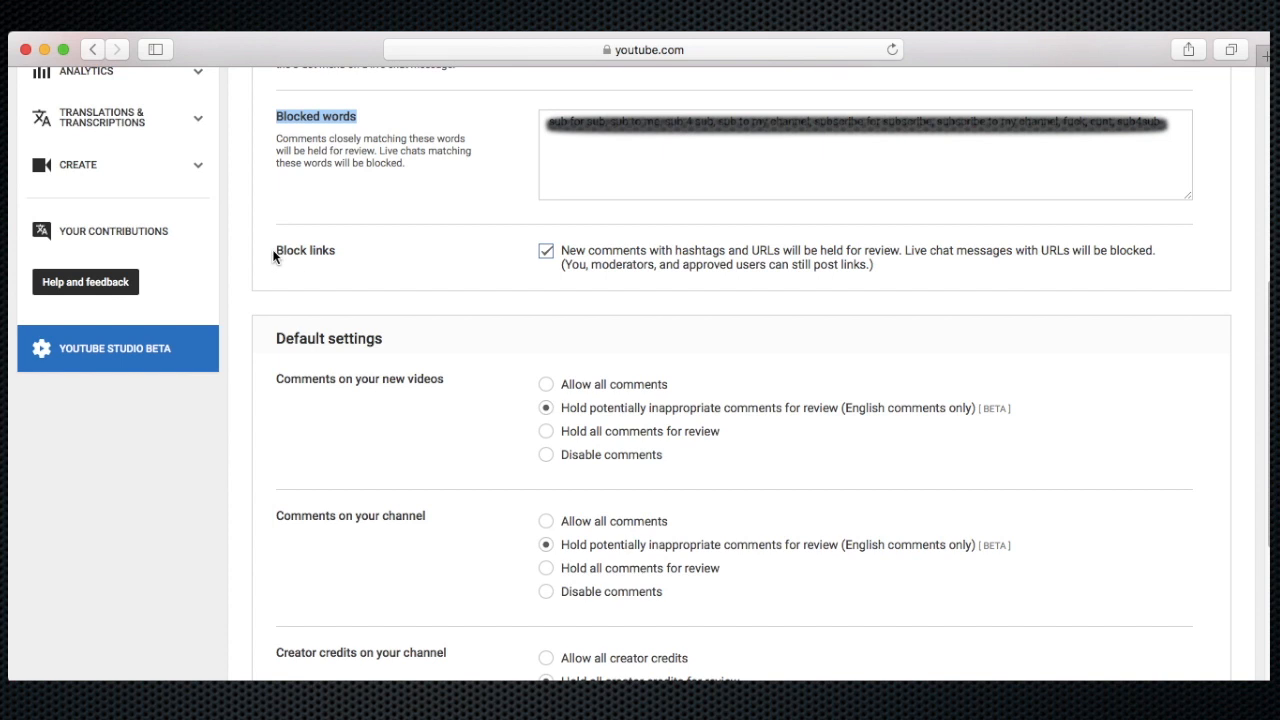
# Step: Scroll through Community settings showing Blocked words and the Block links option
pyautogui.scroll(-3)
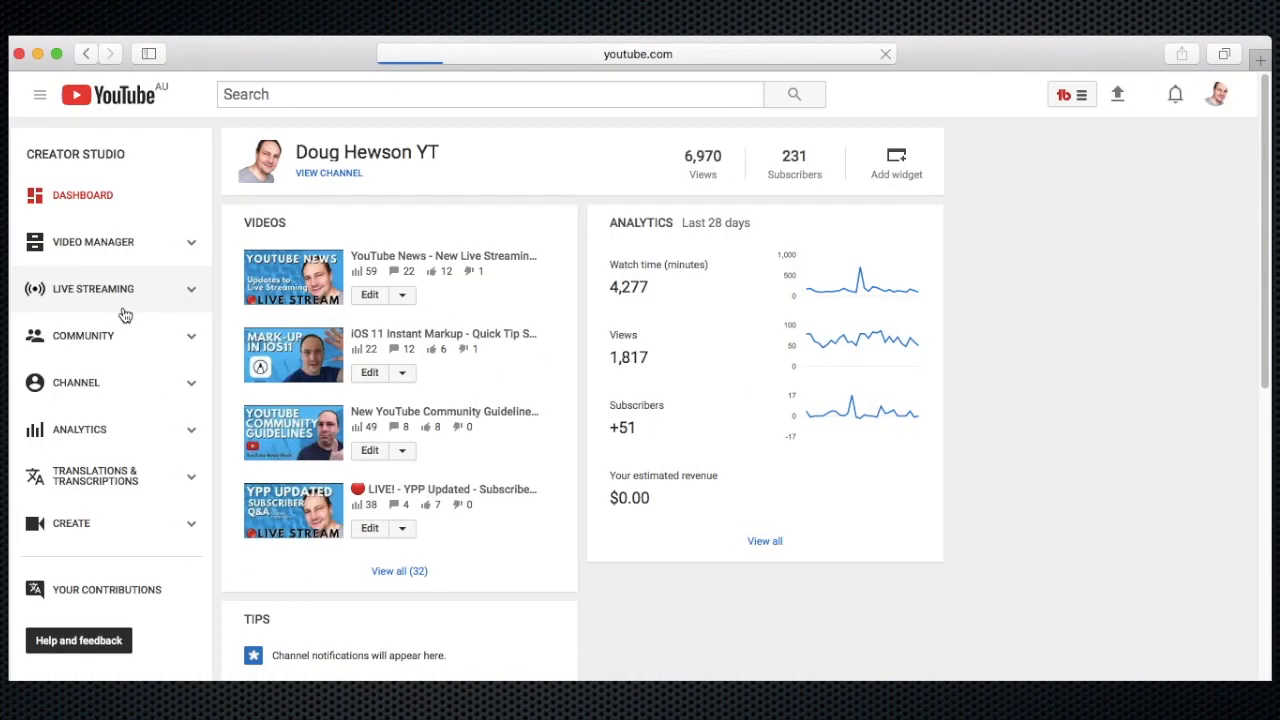
# Step: Visit Live Streaming > Stream now, then the Analytics overview with last-28-days revenue of $0.00
pyautogui.click(92, 288)
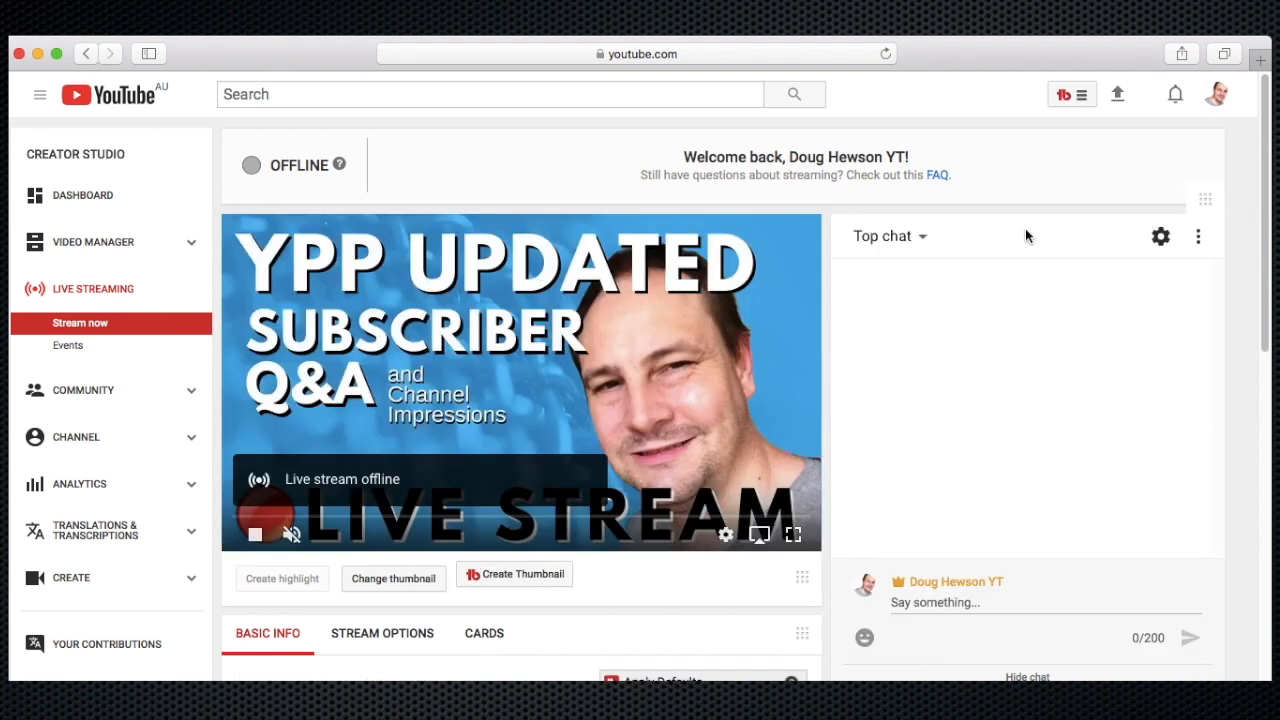
pyautogui.scroll(-3)
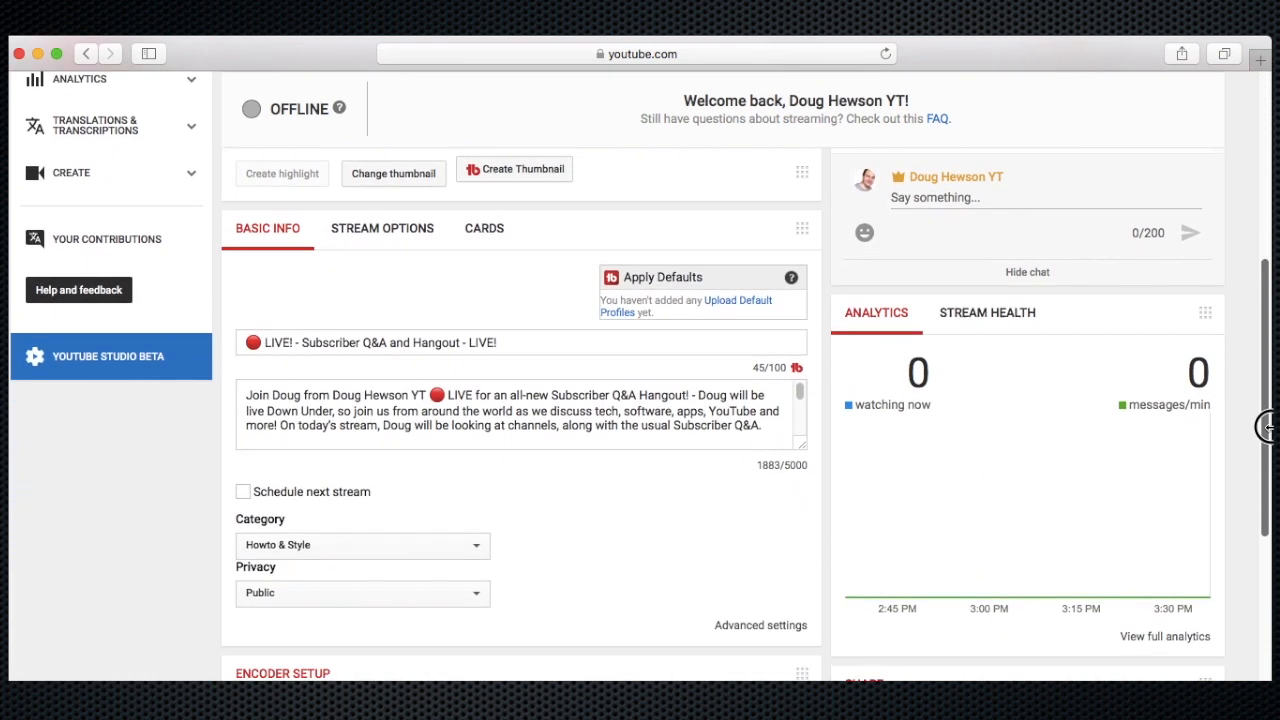
pyautogui.click(82, 268)
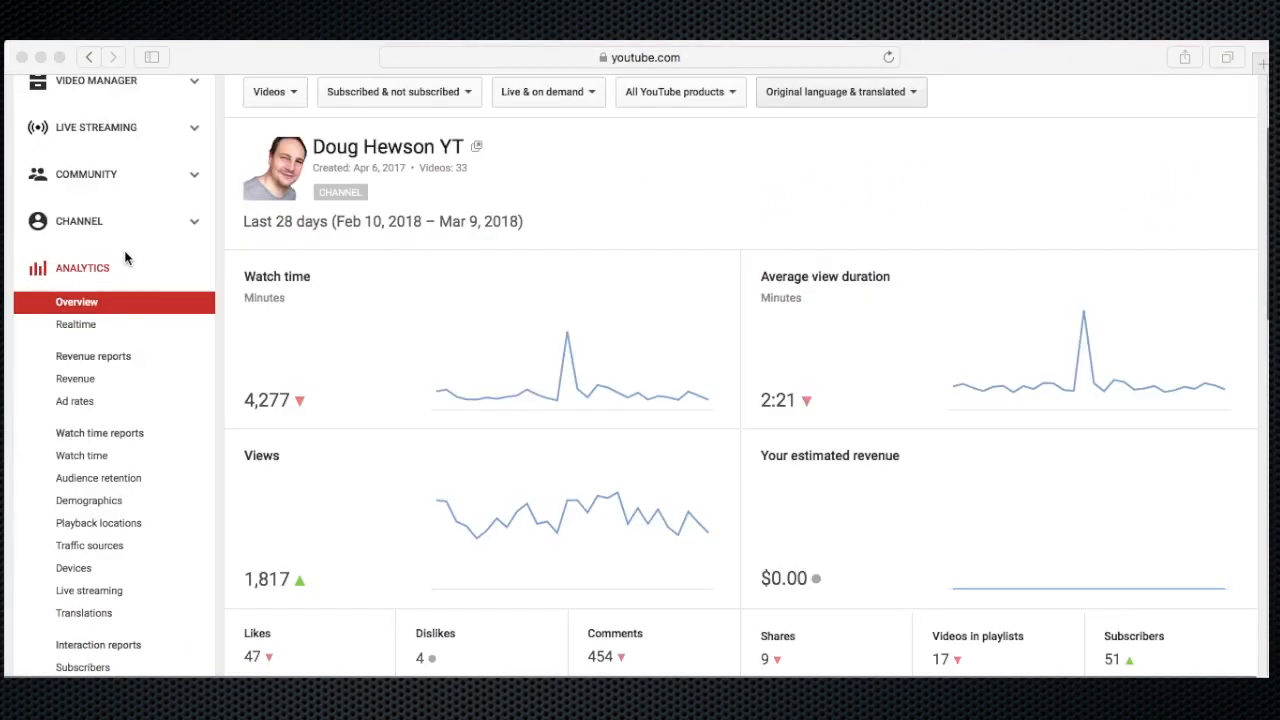